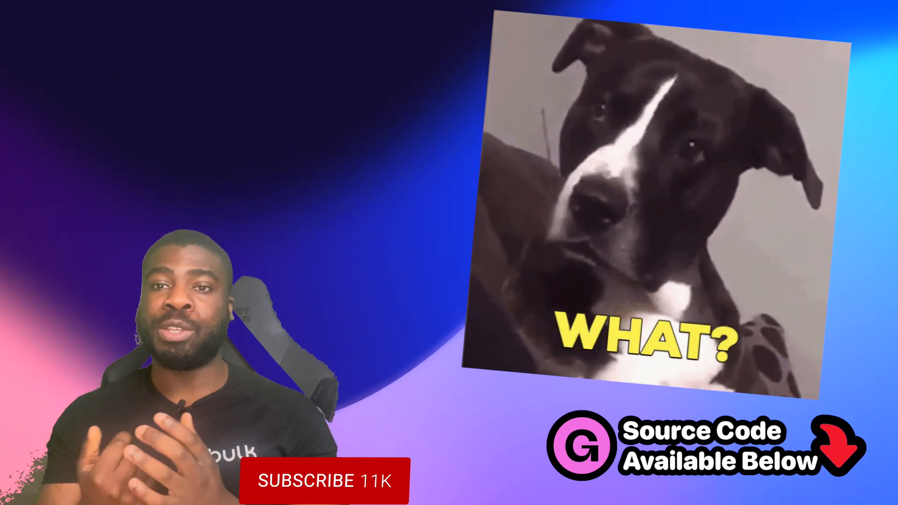
Show ContentView.swift beside the live preview greeting in Portuguese with Olá mundo
left_click(324, 481)
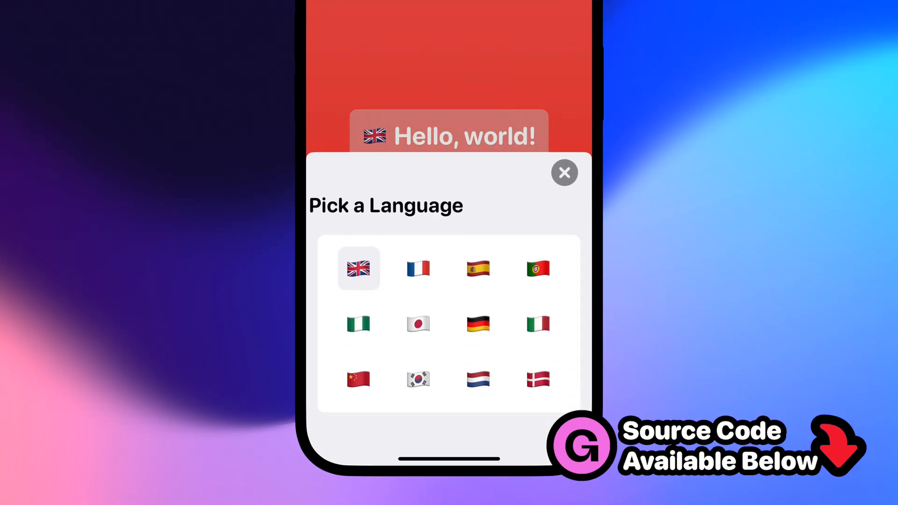
left_click(477, 268)
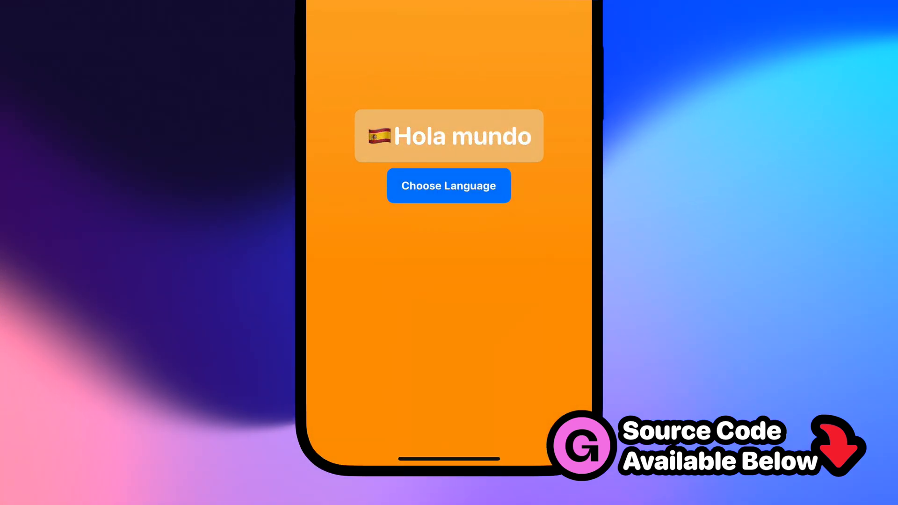
left_click(448, 185)
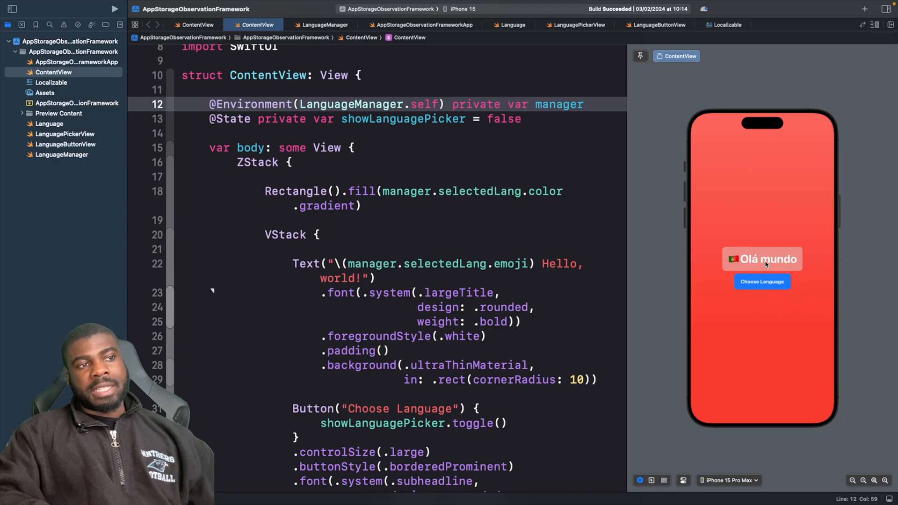
Switch the previewed app to French, then to Spanish showing Hola mundo on orange
left_click(761, 282)
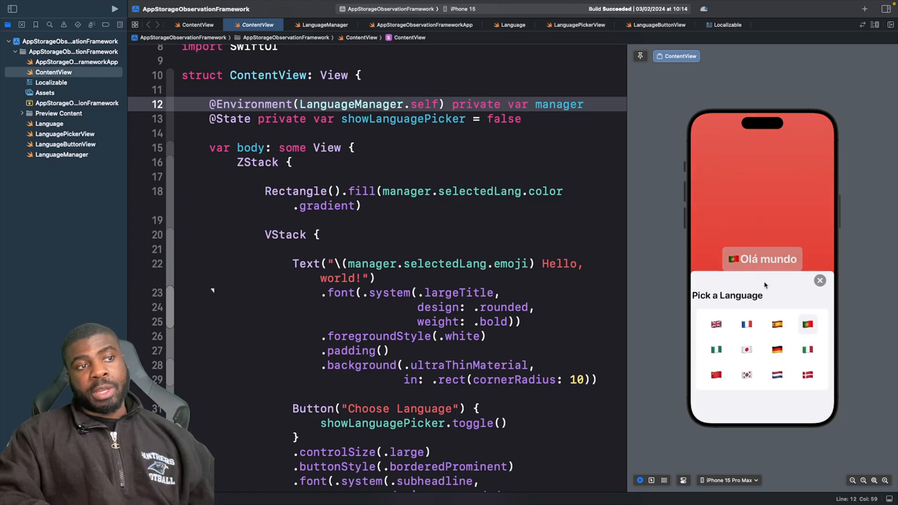
left_click(715, 324)
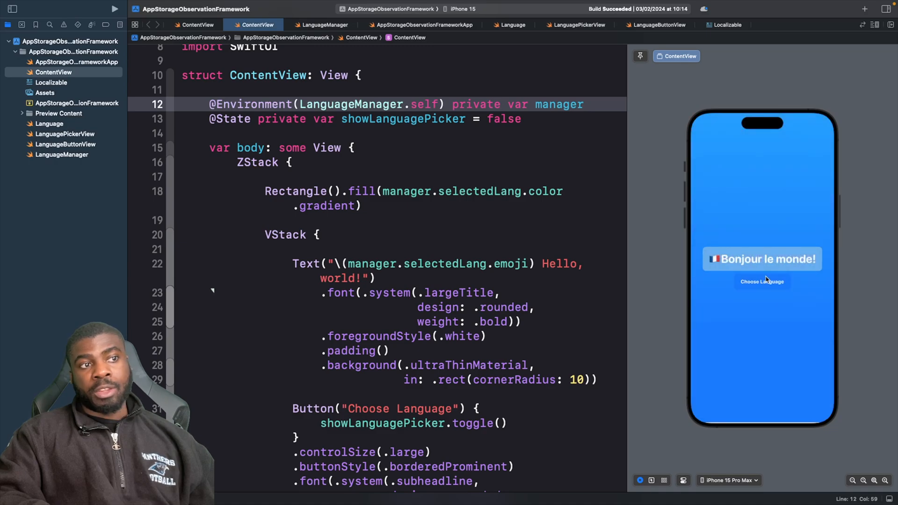
left_click(762, 282)
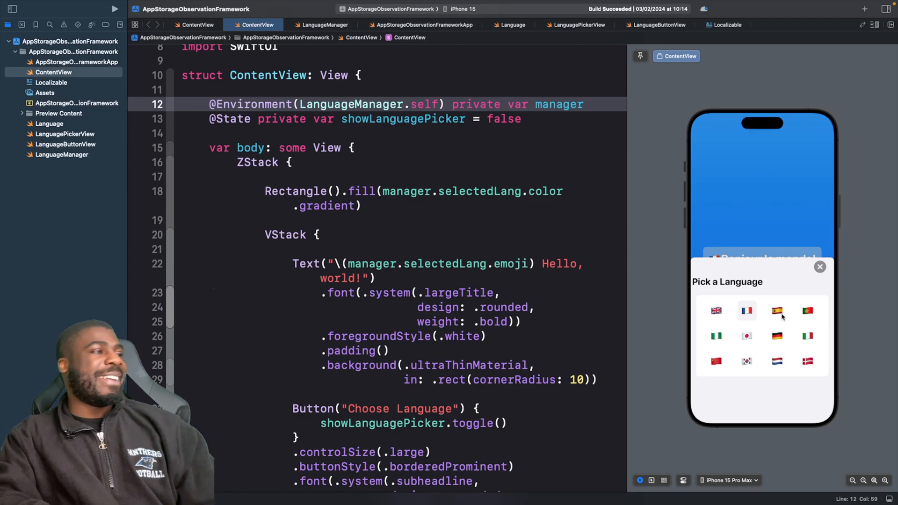
left_click(778, 311)
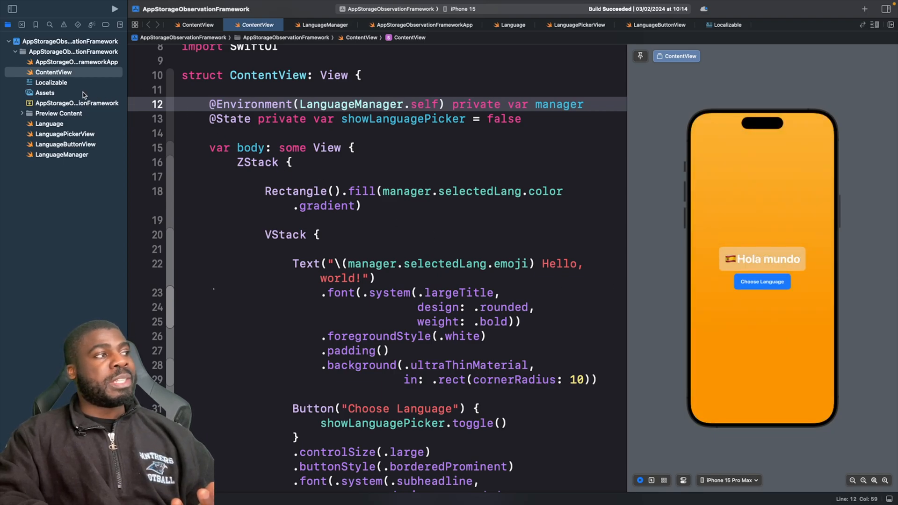
View the Simplified Chinese translations in the Localizable string catalog, then return to ContentView
left_click(51, 83)
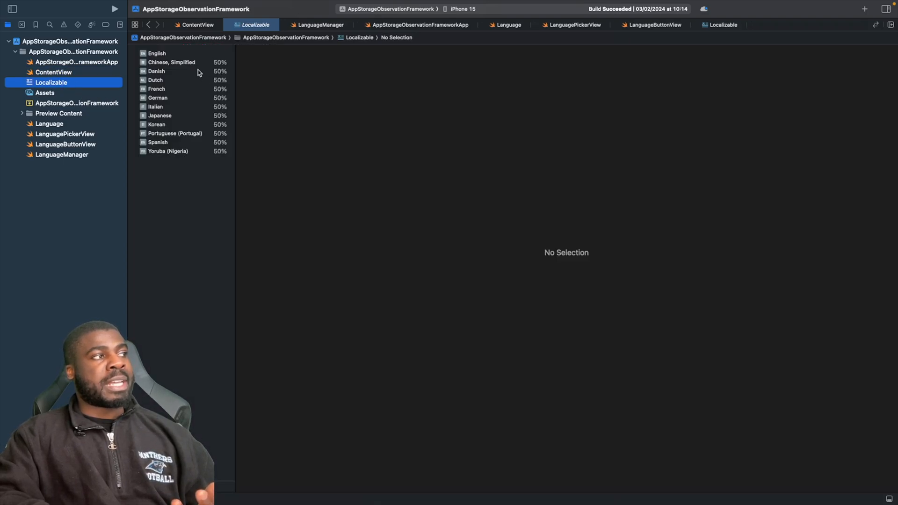
left_click(171, 62)
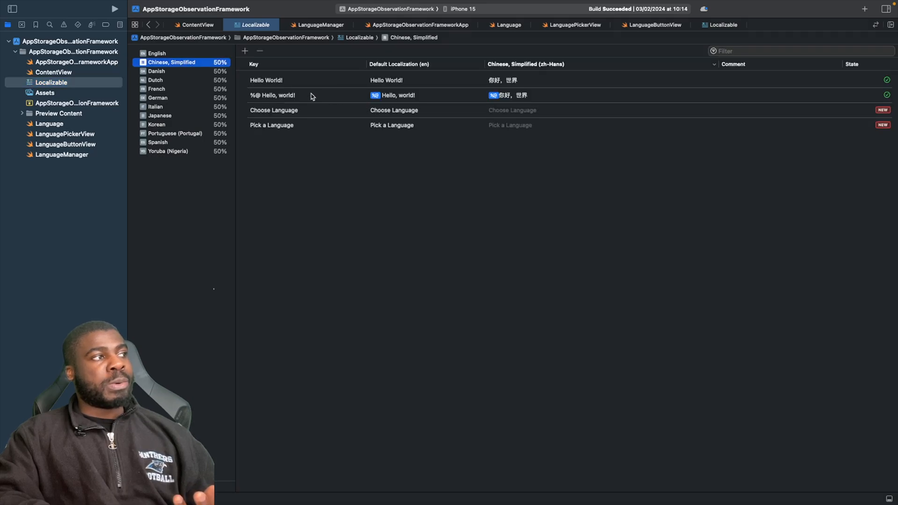
left_click(156, 71)
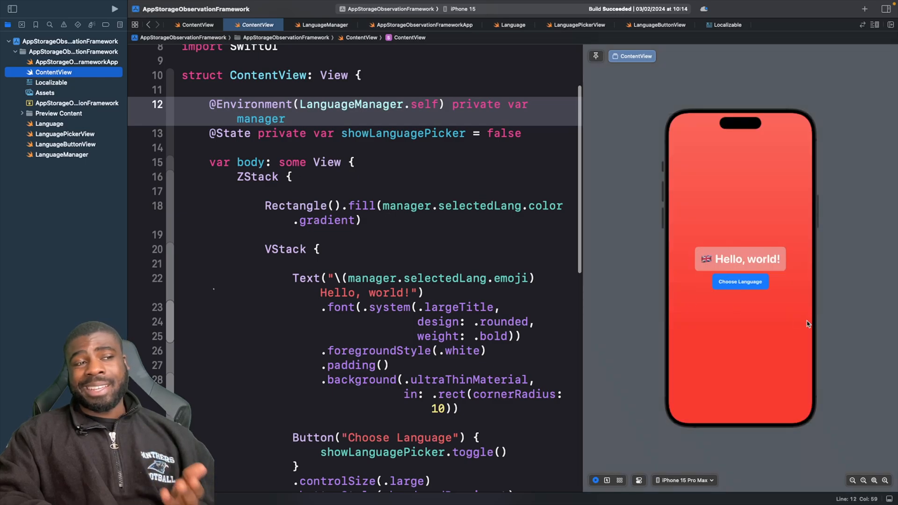
Switch the previewed app to Danish so it greets with Hej verden
left_click(739, 282)
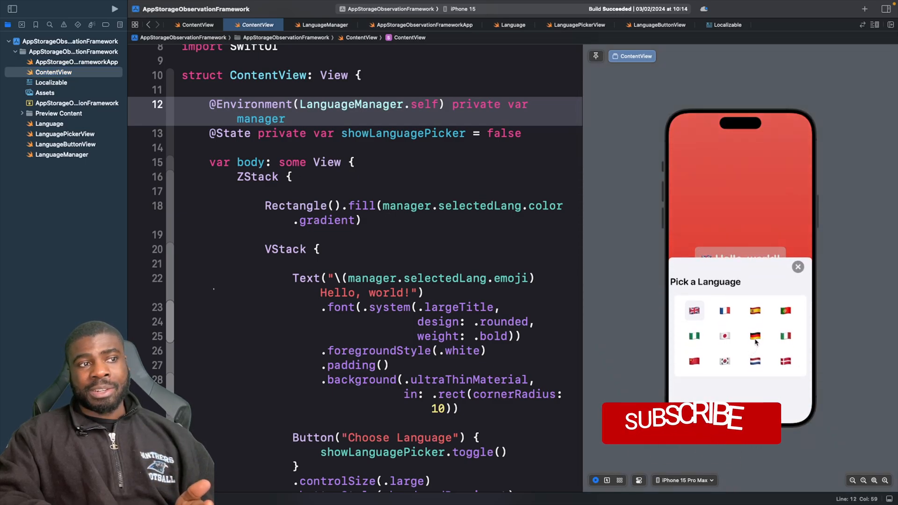
left_click(755, 336)
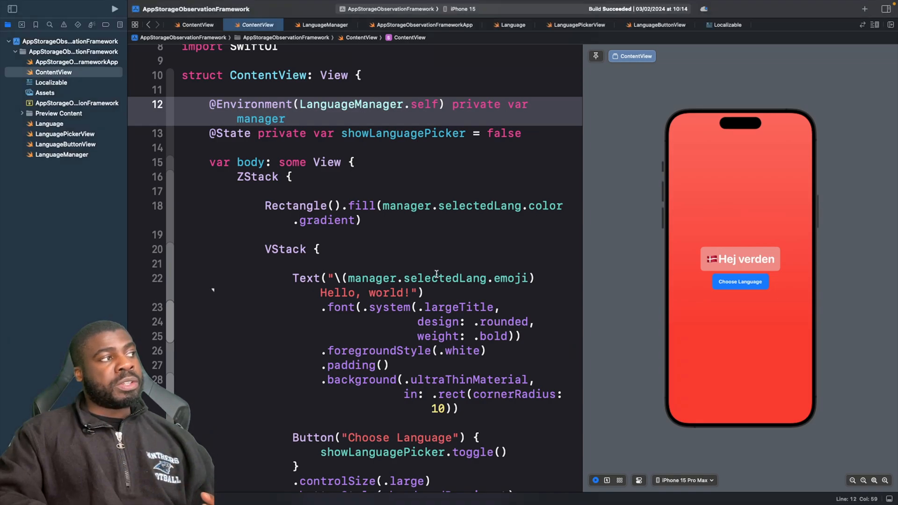
mouse_move(106, 178)
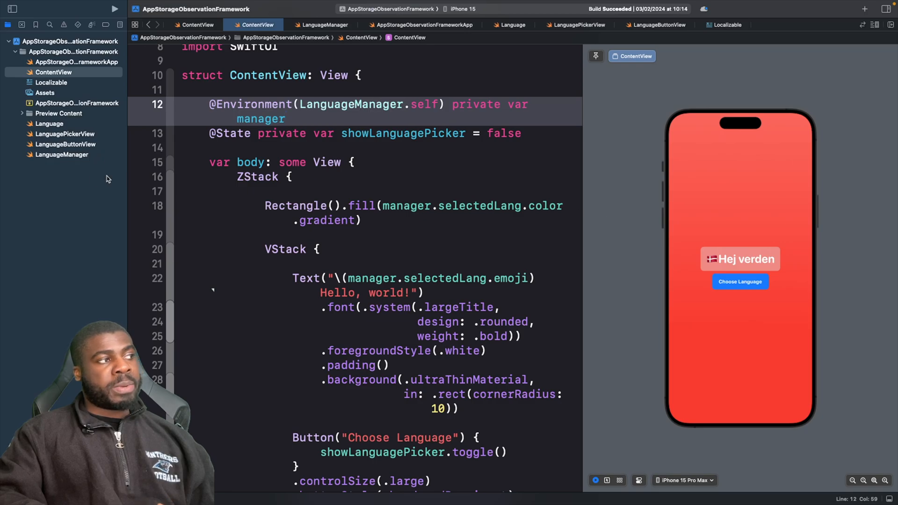
mouse_move(70, 162)
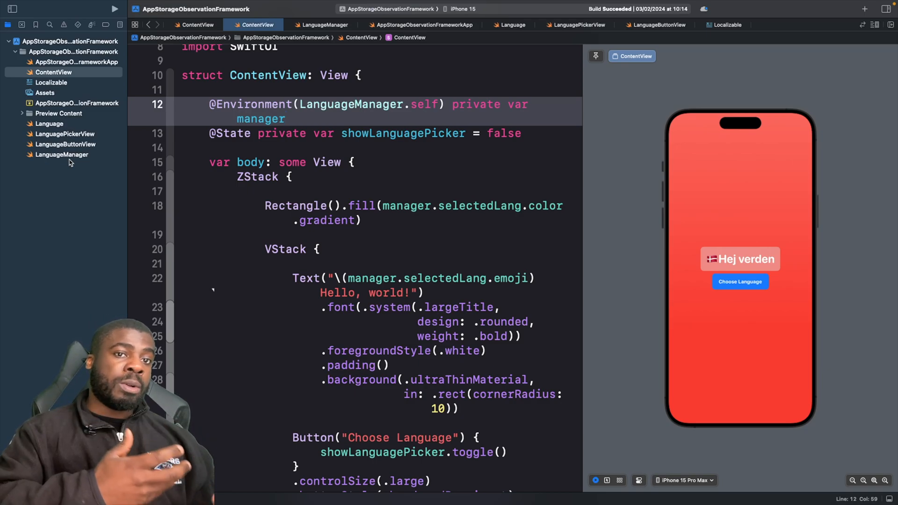
Rewrite selectedLang in LanguageManager.swift with an empty getter and a setter persisting rawValue to UserDefaults
left_click(62, 155)
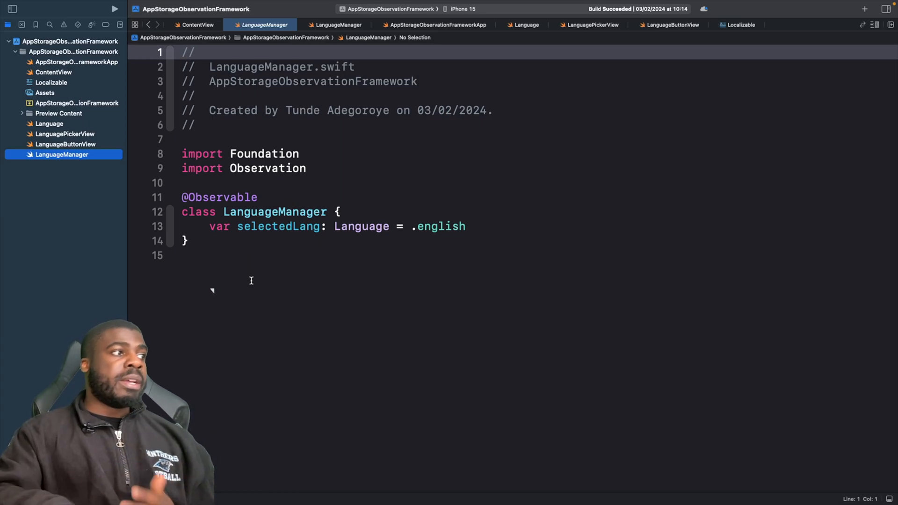
double_click(439, 227)
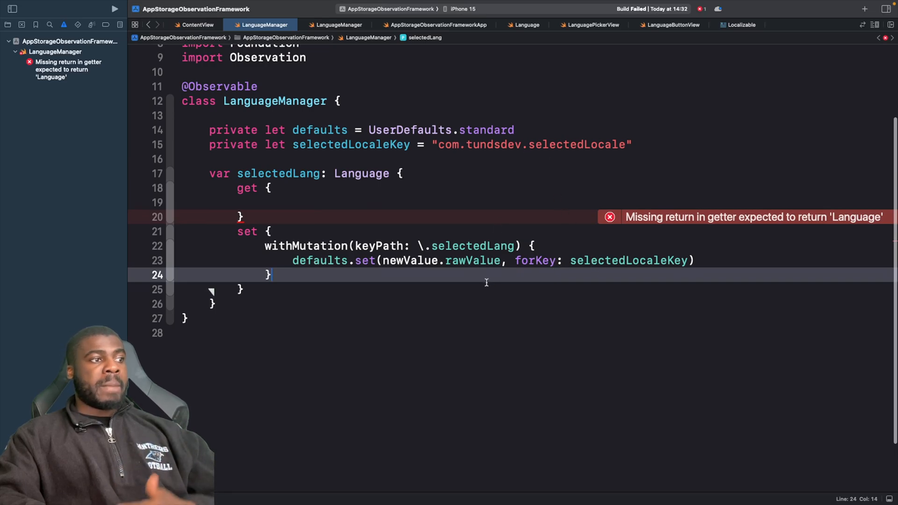
Jump to rawValue's definition and scroll the Language enum's locale codes and emoji extension
right_click(470, 260)
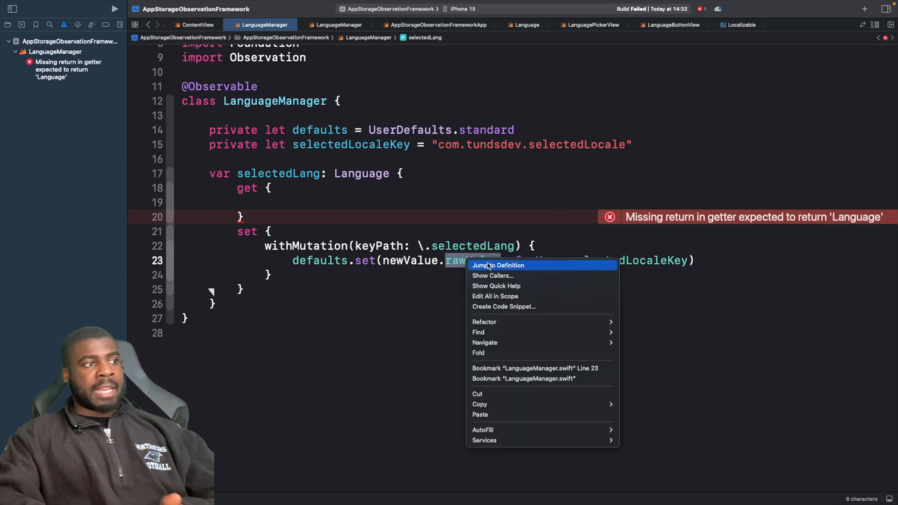
left_click(487, 260)
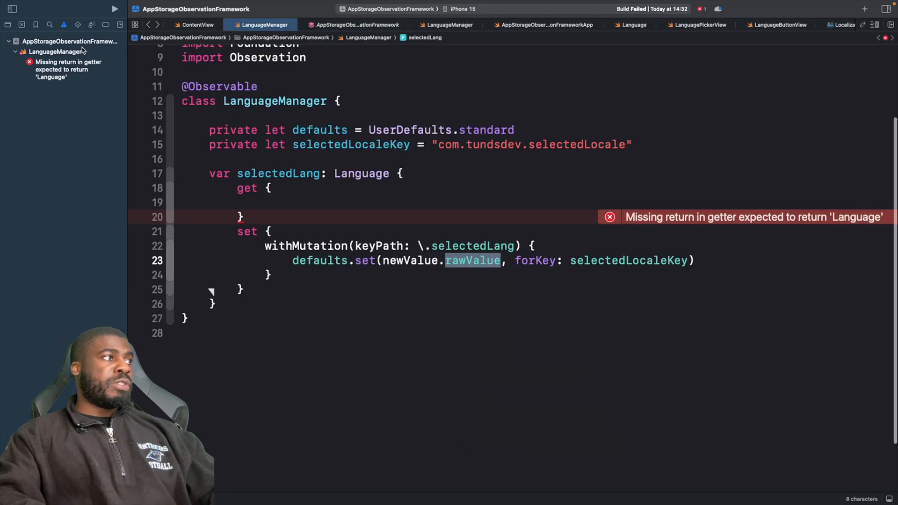
left_click(50, 123)
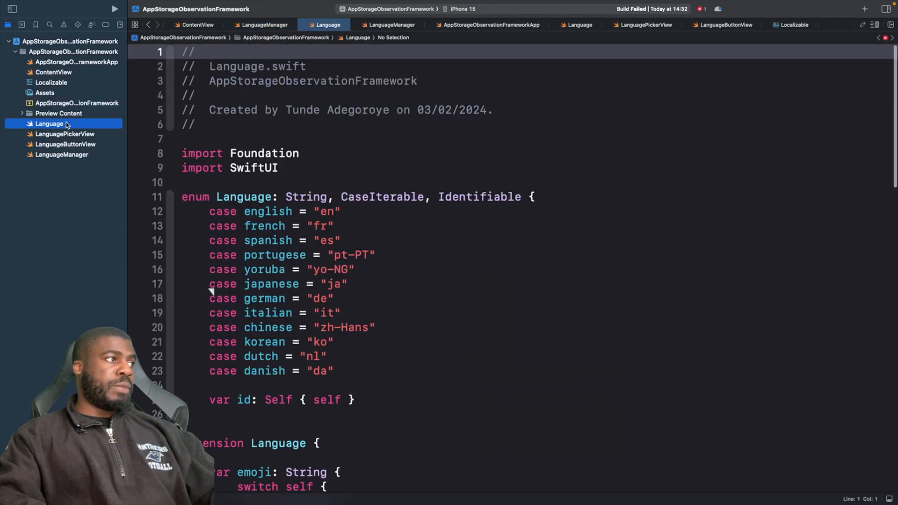
scroll("down", 3)
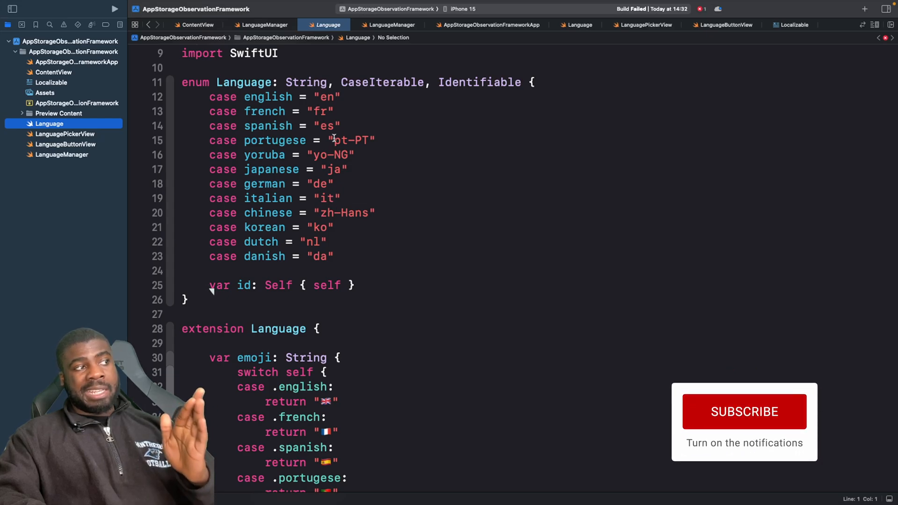
mouse_move(330, 115)
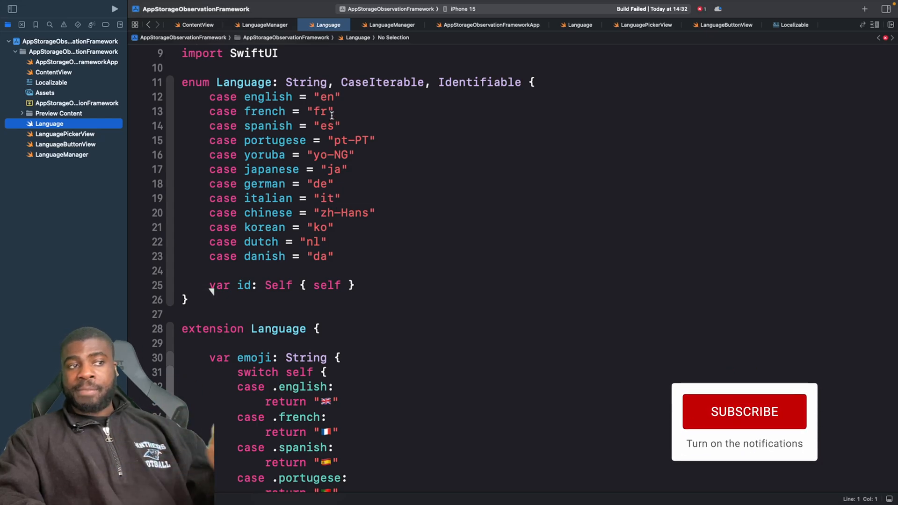
scroll("down", 3)
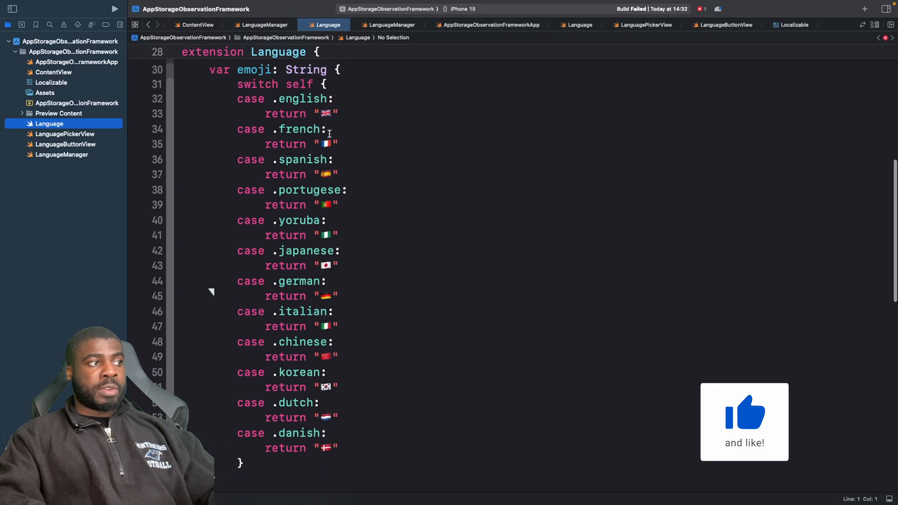
scroll("down", 3)
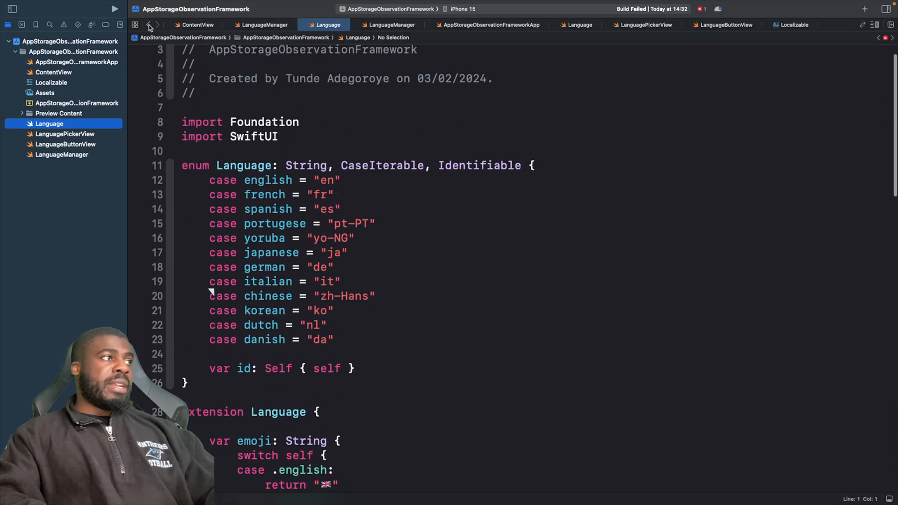
Fill selectedLang's getter to read the stored locale from UserDefaults, falling back to the first Language
left_click(264, 24)
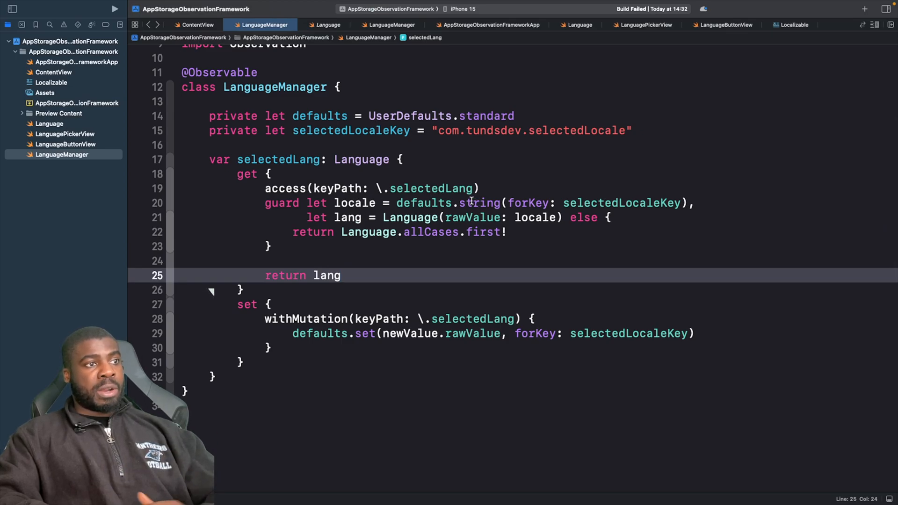
mouse_move(388, 218)
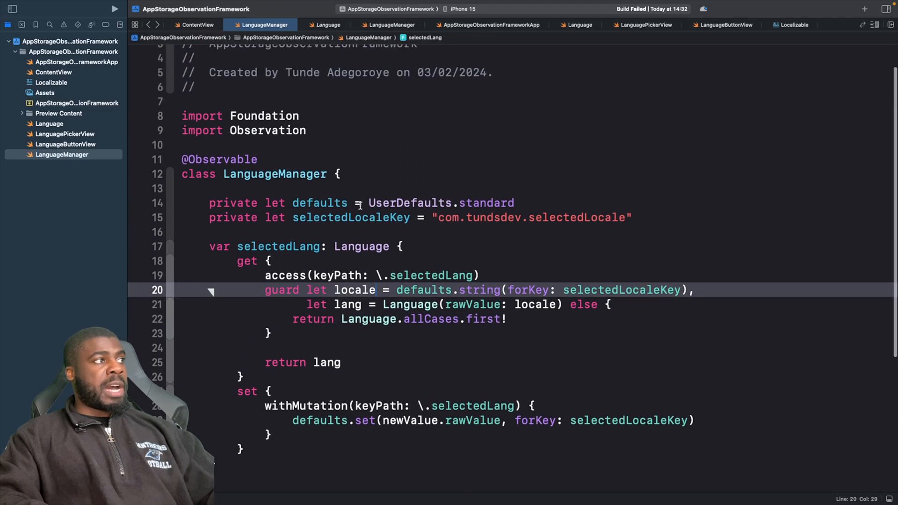
Build and run in the simulator, then switch the app to French showing Bonjour le monde!
left_click(114, 8)
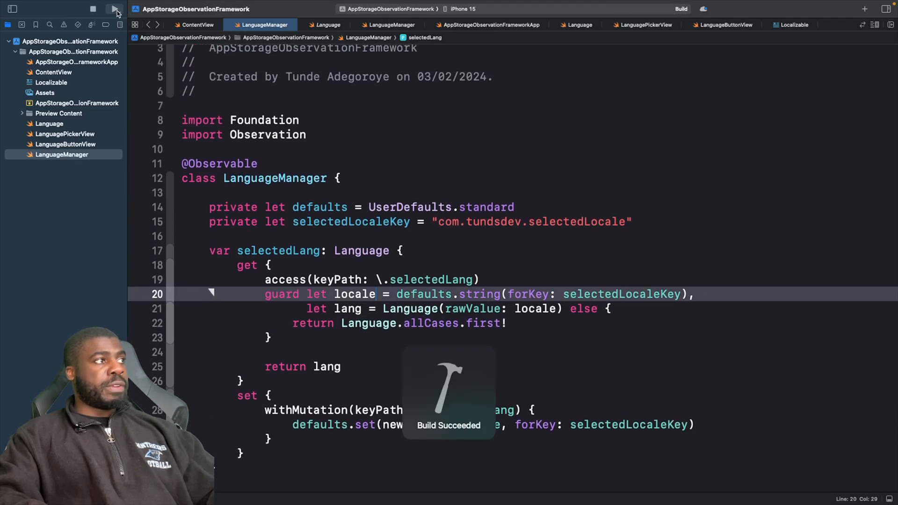
left_click(114, 8)
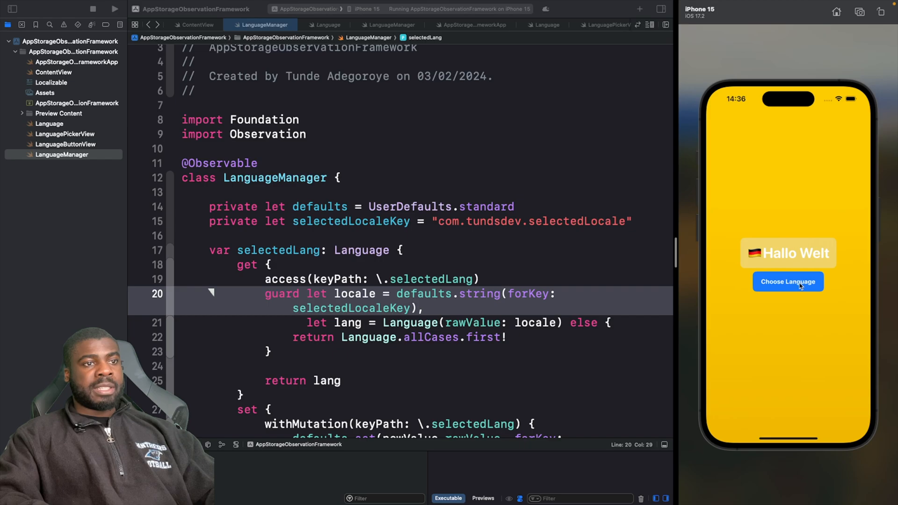
left_click(788, 282)
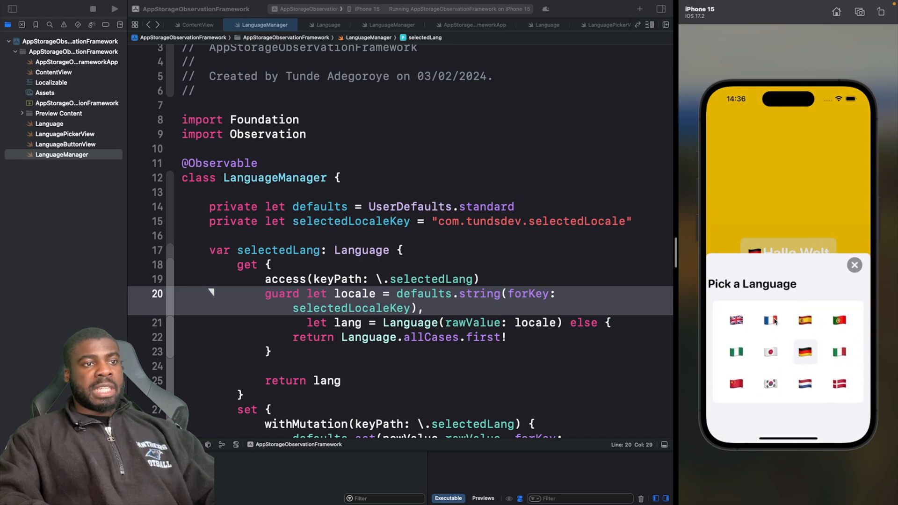
left_click(770, 320)
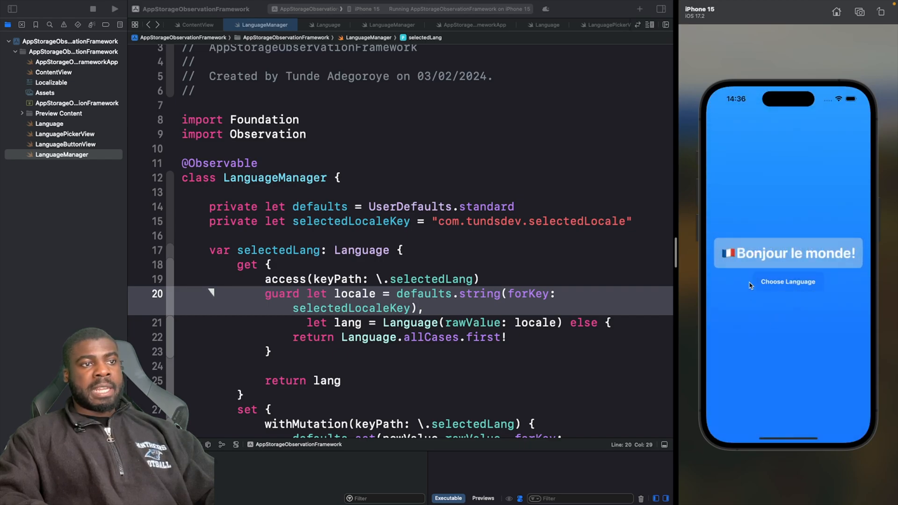